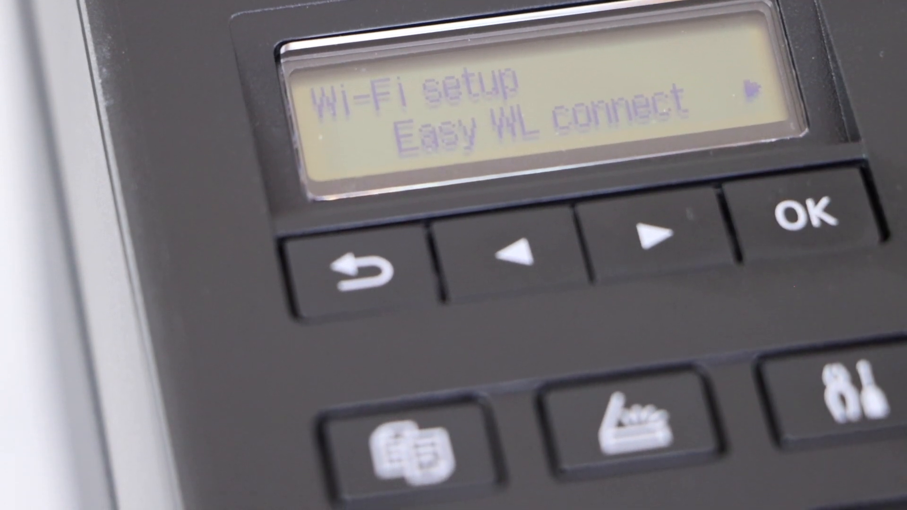
# Enter Easy wireless connect Setup mode from the printer's Wi-Fi setup menu
pyautogui.click(654, 232)
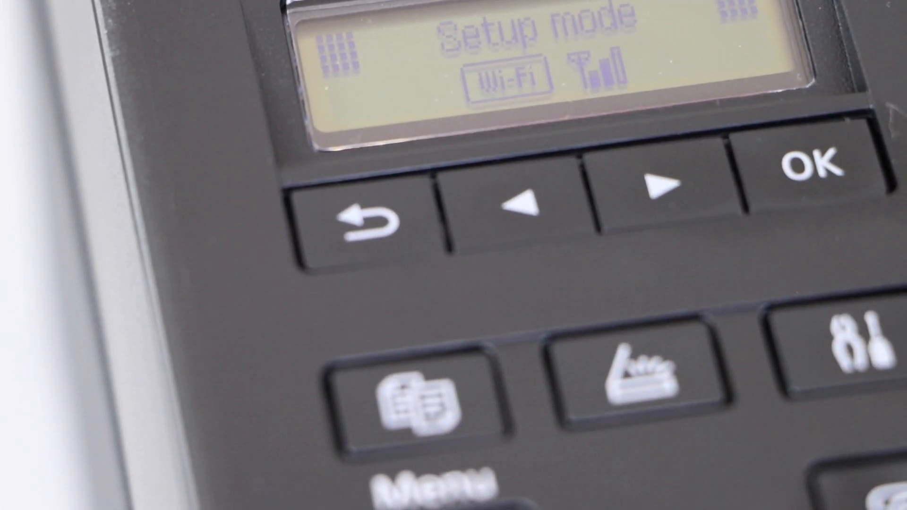
pyautogui.click(808, 165)
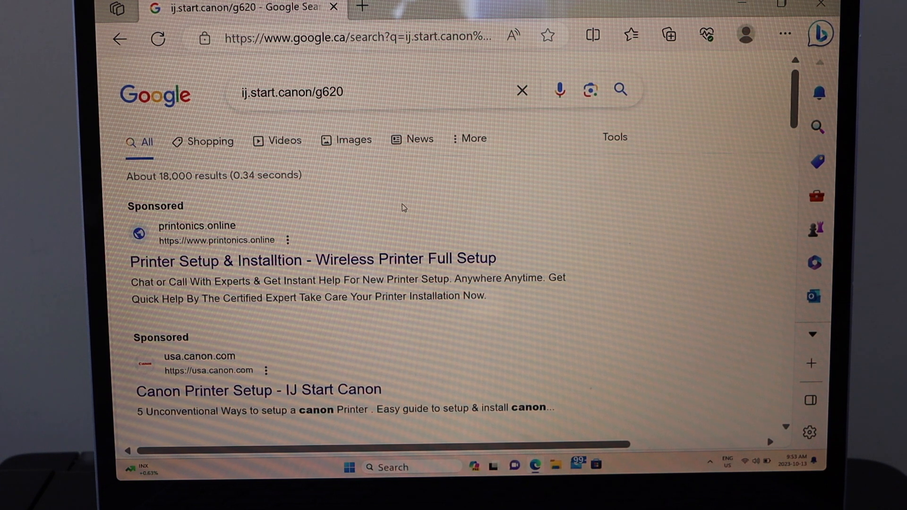
# Go to the 'ij.start.canon | G620 - Canon : Official Manuals' search result
pyautogui.scroll(-3)
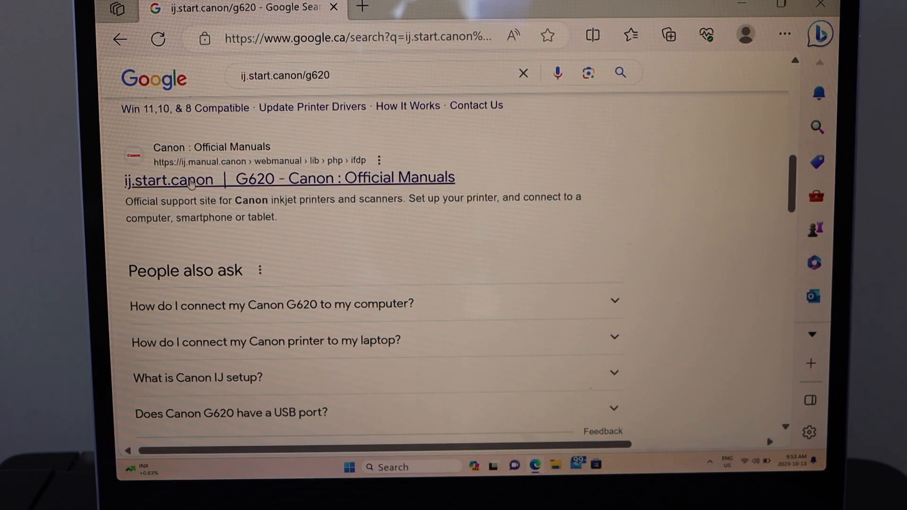
pyautogui.moveTo(191, 177)
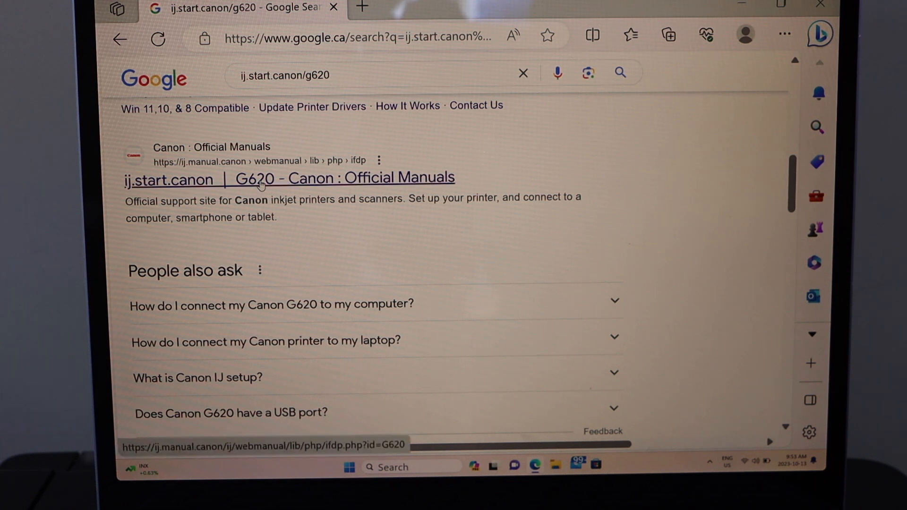
pyautogui.click(287, 178)
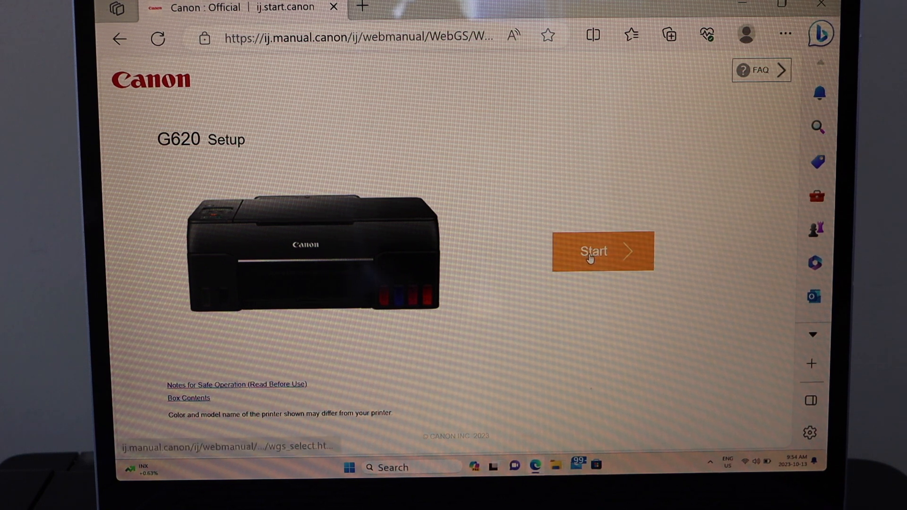
# Download the G620 Windows setup software via 'Connecting to a Computer/Smartphone' and run the installer
pyautogui.click(602, 252)
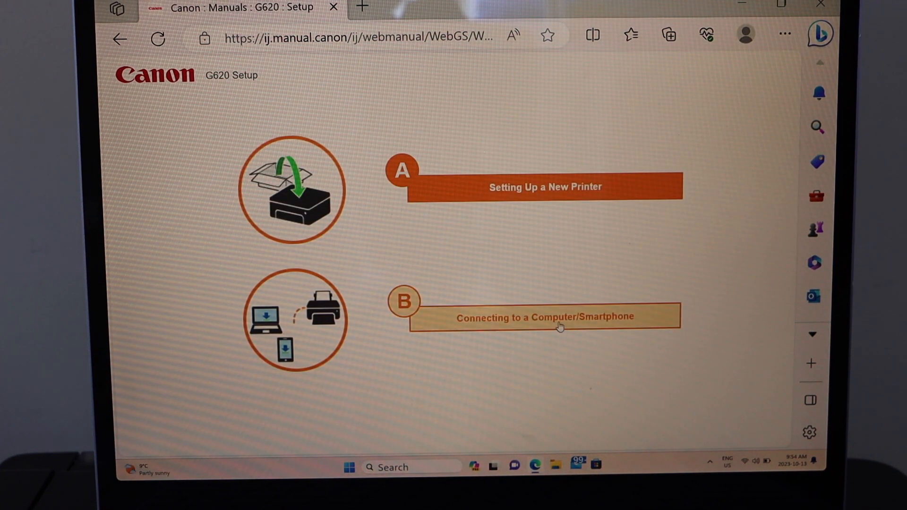
pyautogui.click(544, 317)
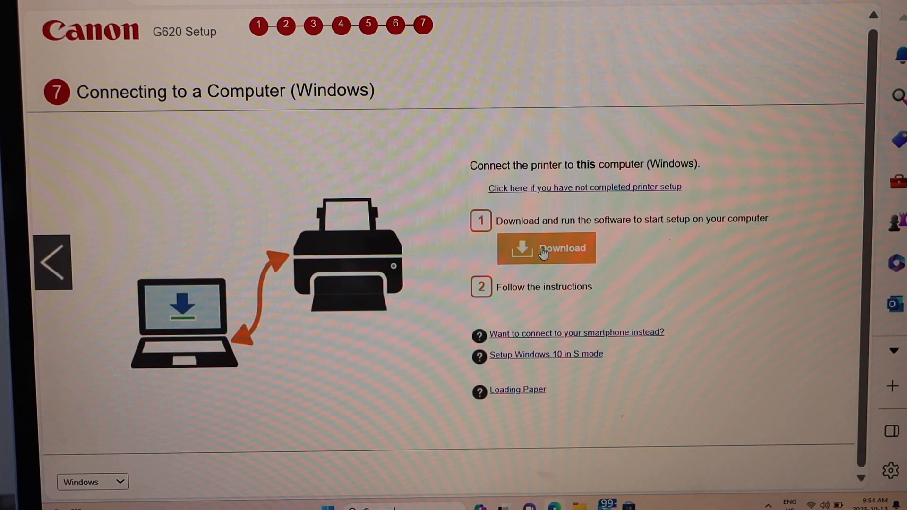
pyautogui.click(544, 247)
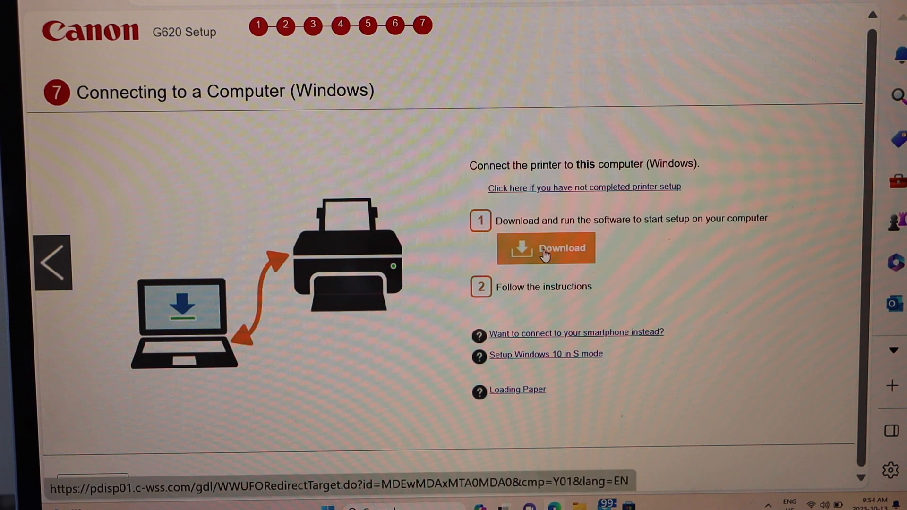
pyautogui.click(544, 248)
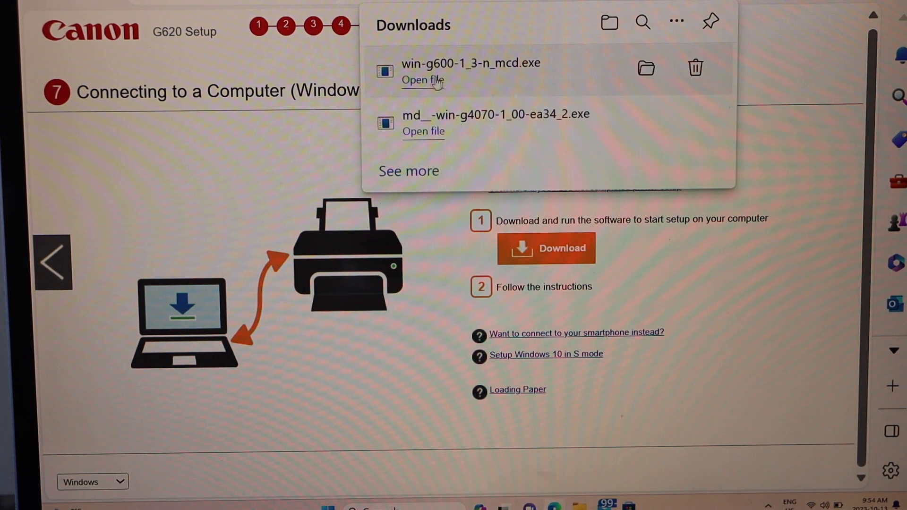
pyautogui.click(423, 80)
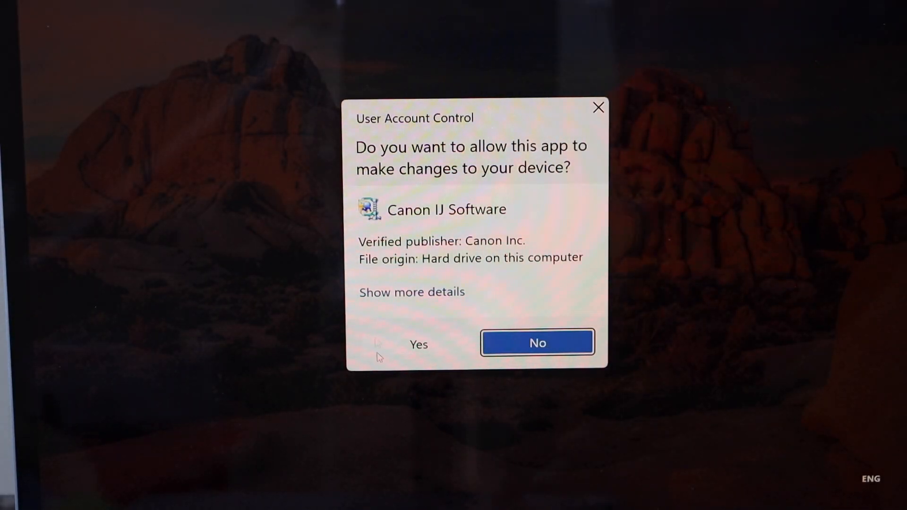
# Allow the Canon IJ Software through User Account Control so the G600 setup window appears
pyautogui.click(418, 344)
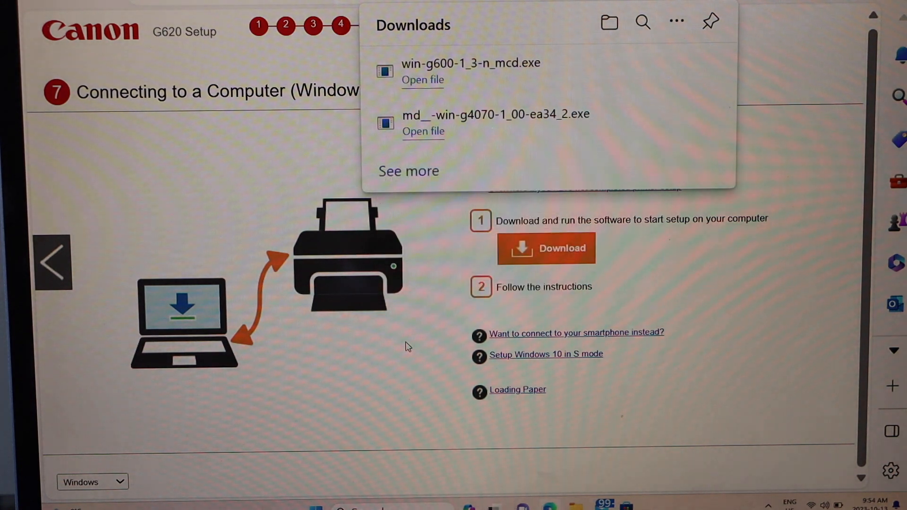
pyautogui.click(422, 79)
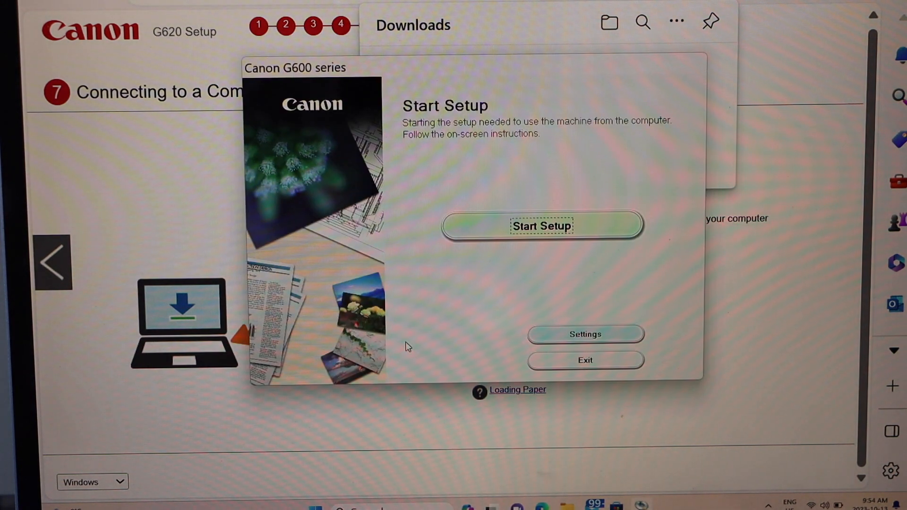
# Start setup, accept the firewall notice and license, and use the Wi-Fi connection for the printer
pyautogui.click(542, 225)
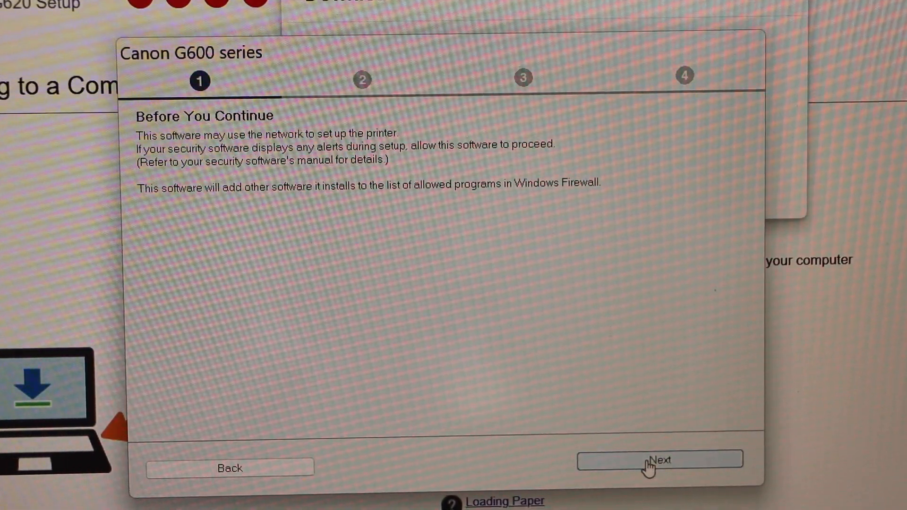
pyautogui.click(659, 460)
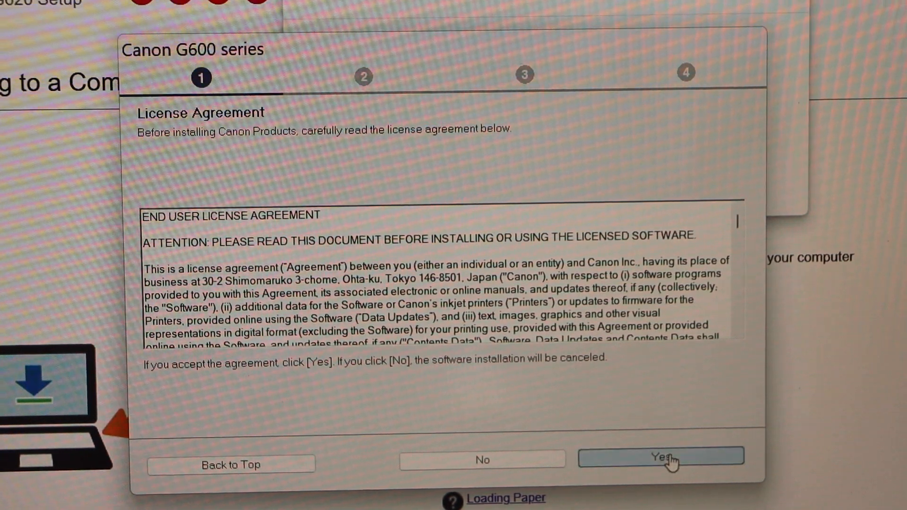
pyautogui.click(661, 459)
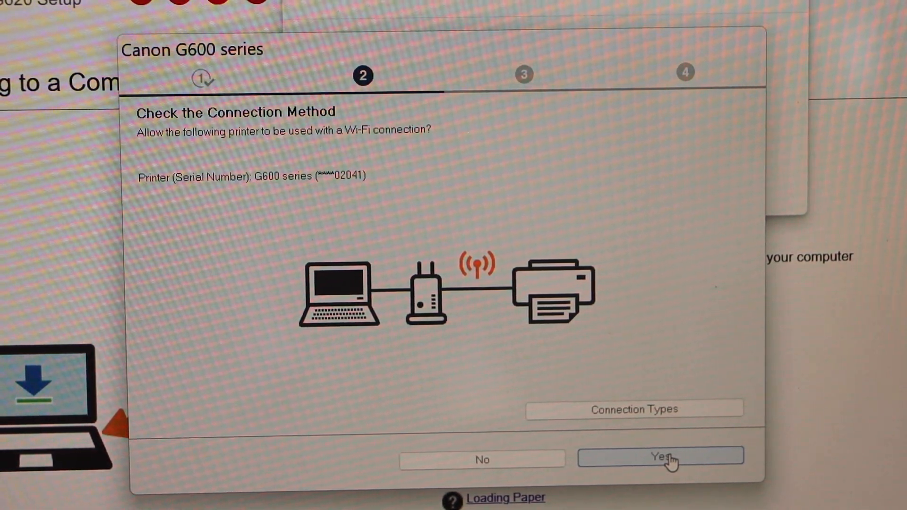
pyautogui.click(660, 458)
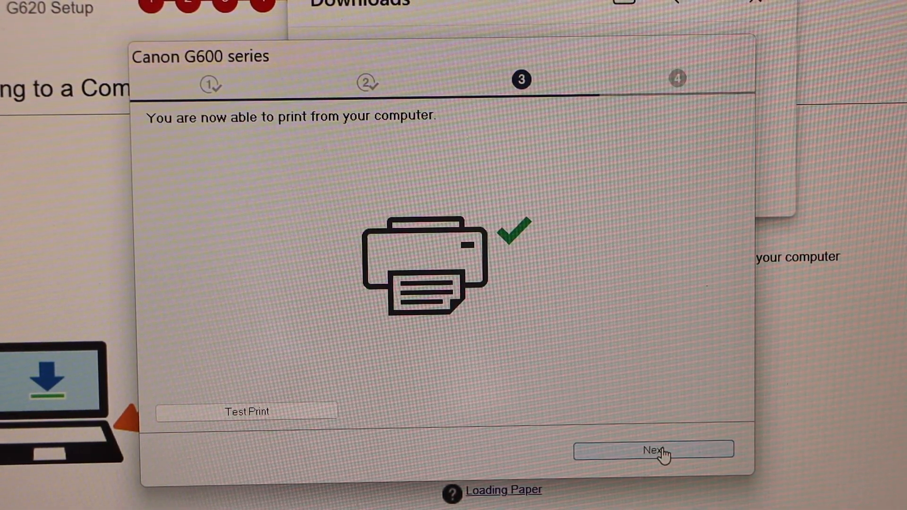
pyautogui.moveTo(245, 411)
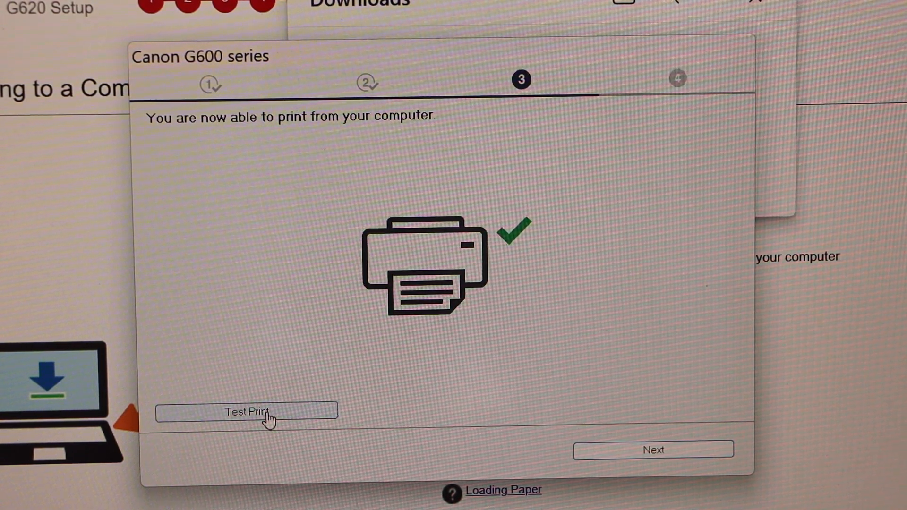
# Send a test print to the G600 series printer and acknowledge the confirmation
pyautogui.click(243, 411)
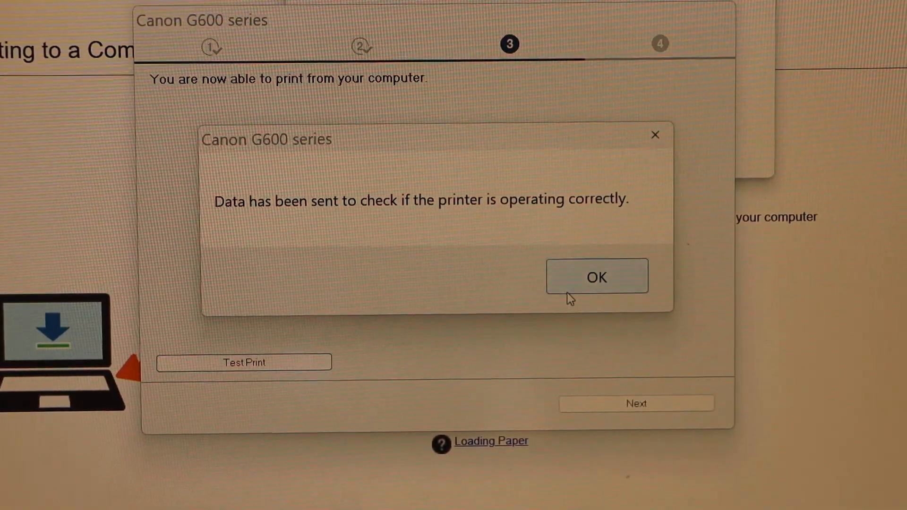
pyautogui.click(596, 276)
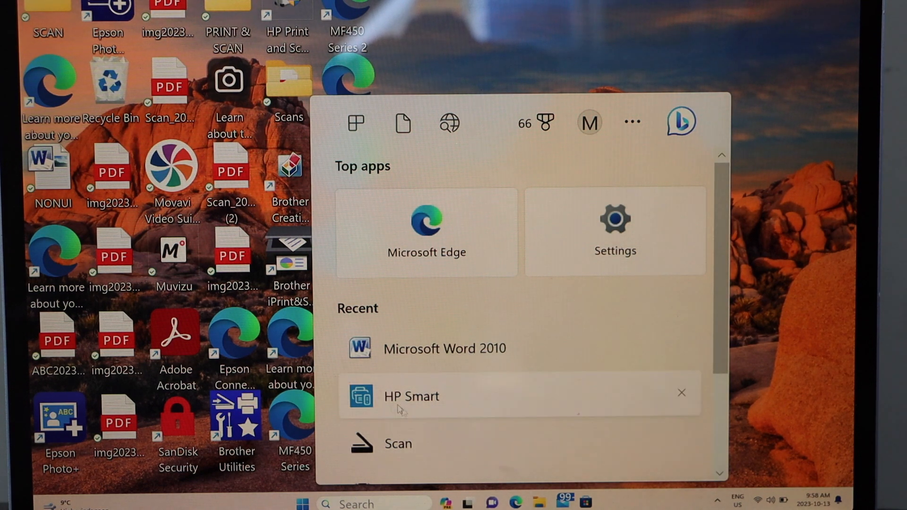
# Launch the Windows Scan app from the Start menu's Recent list
pyautogui.click(398, 444)
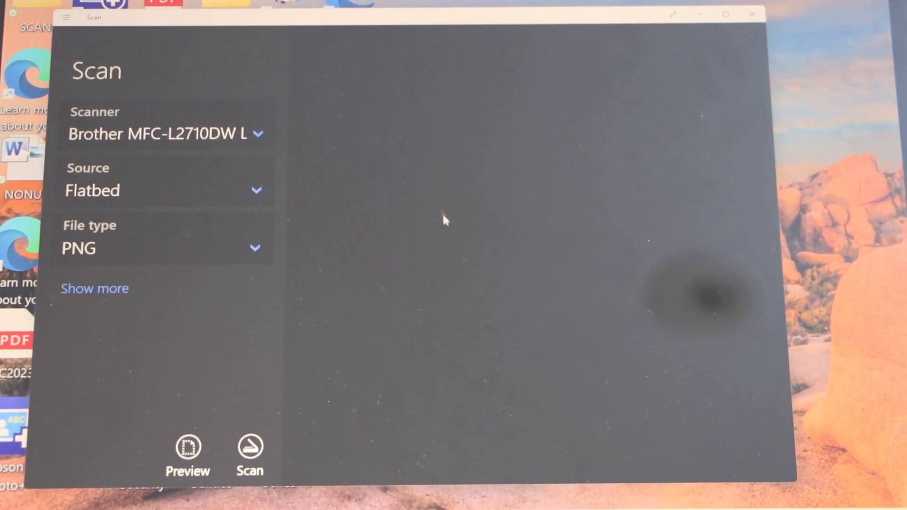
pyautogui.moveTo(416, 120)
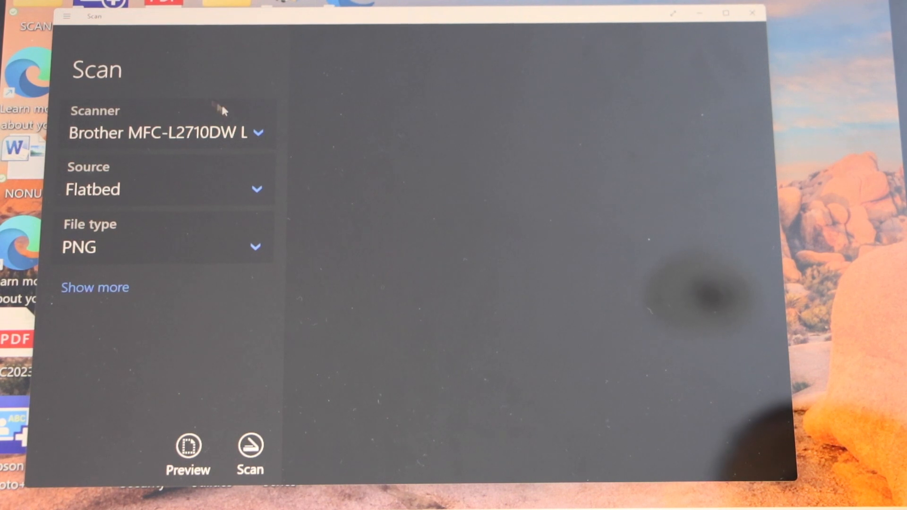
# Select the Canon G600 series scanner with PDF as the file type
pyautogui.click(164, 133)
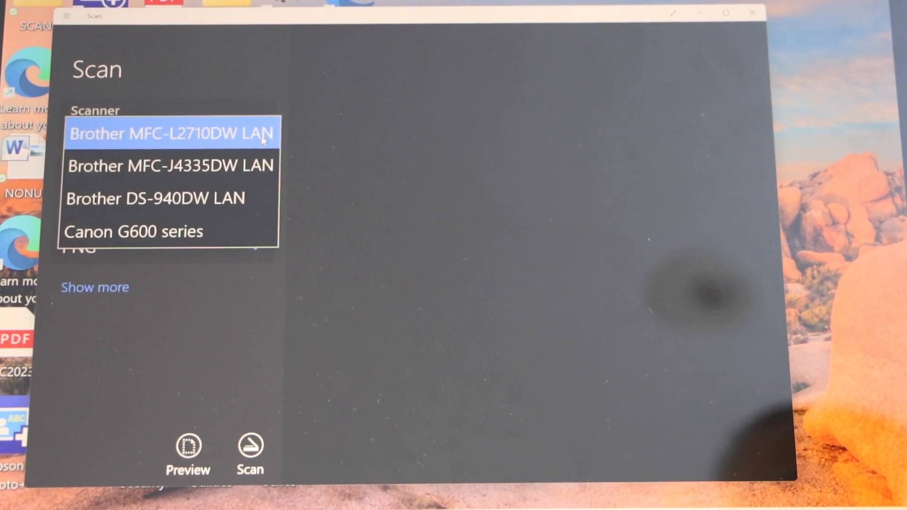
pyautogui.moveTo(197, 239)
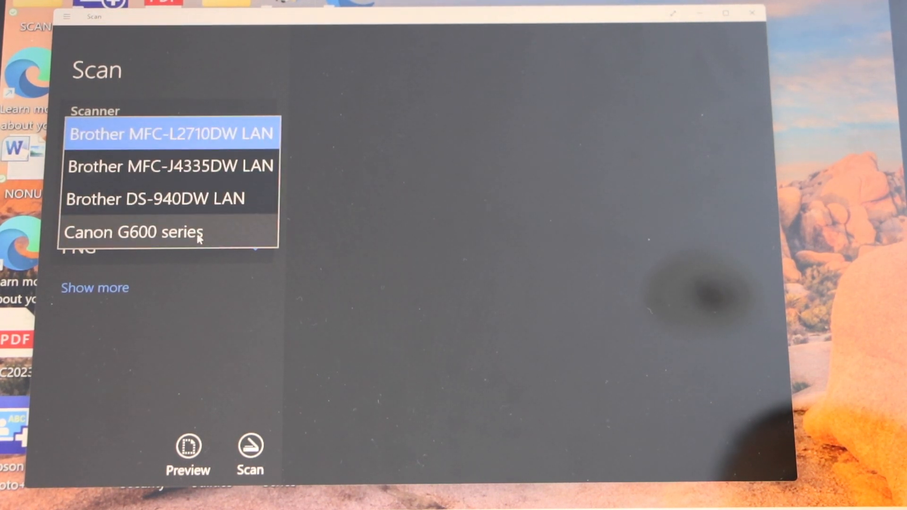
pyautogui.click(133, 232)
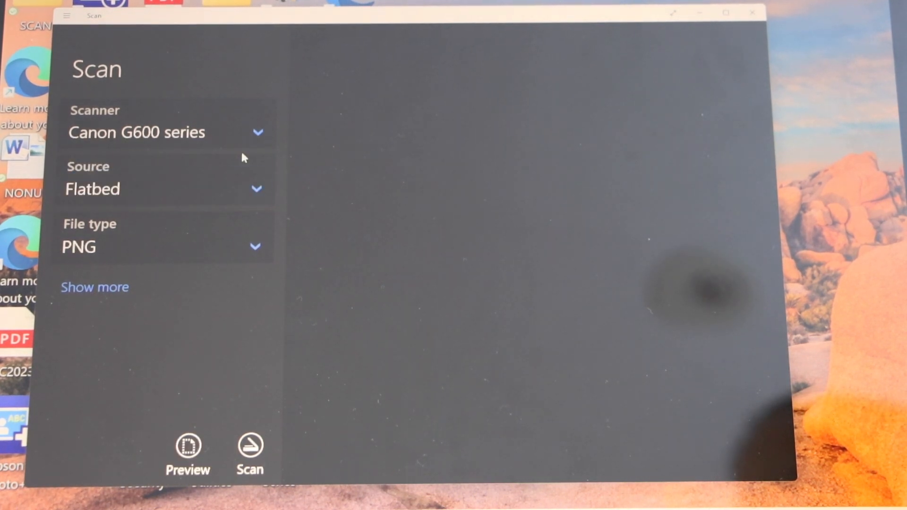
pyautogui.click(162, 246)
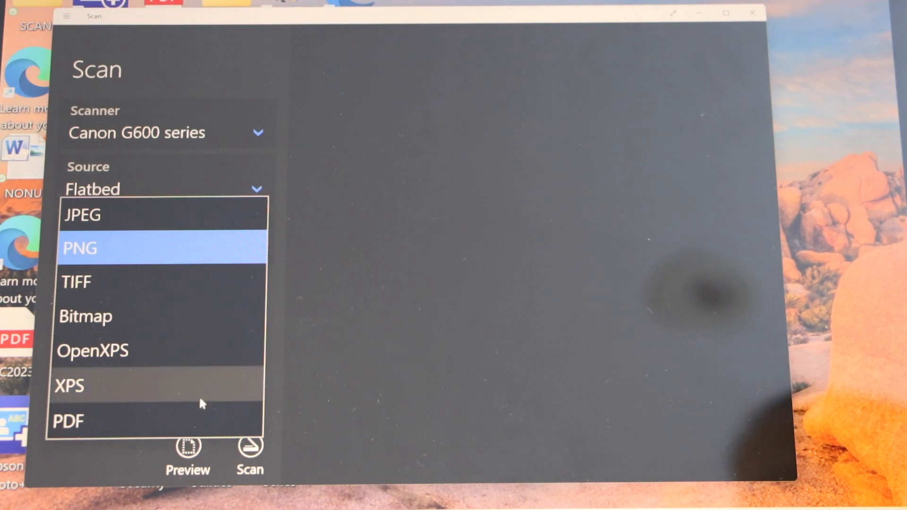
pyautogui.click(68, 420)
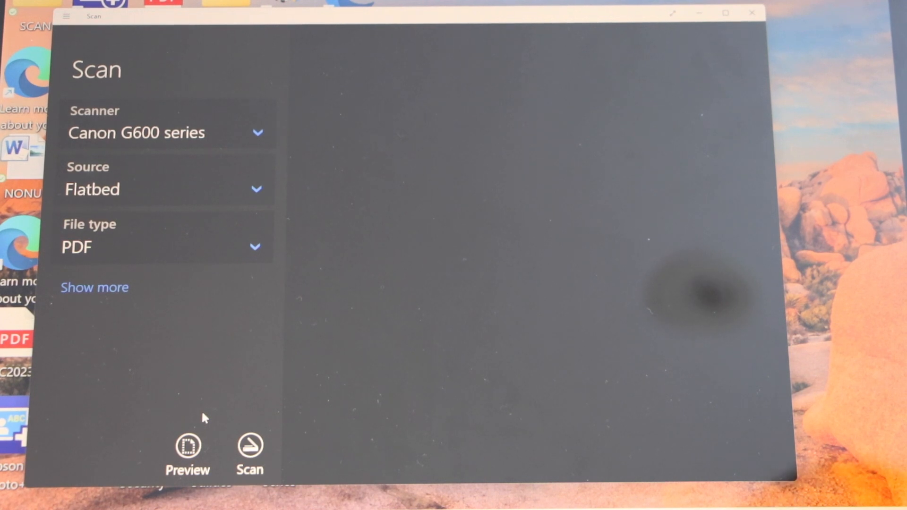
pyautogui.moveTo(225, 409)
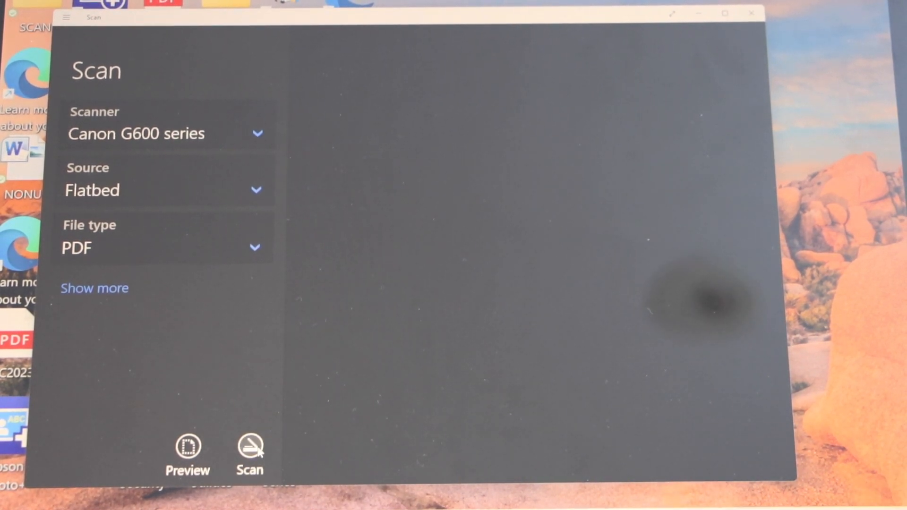
# Scan the document and view the saved PDF
pyautogui.click(250, 451)
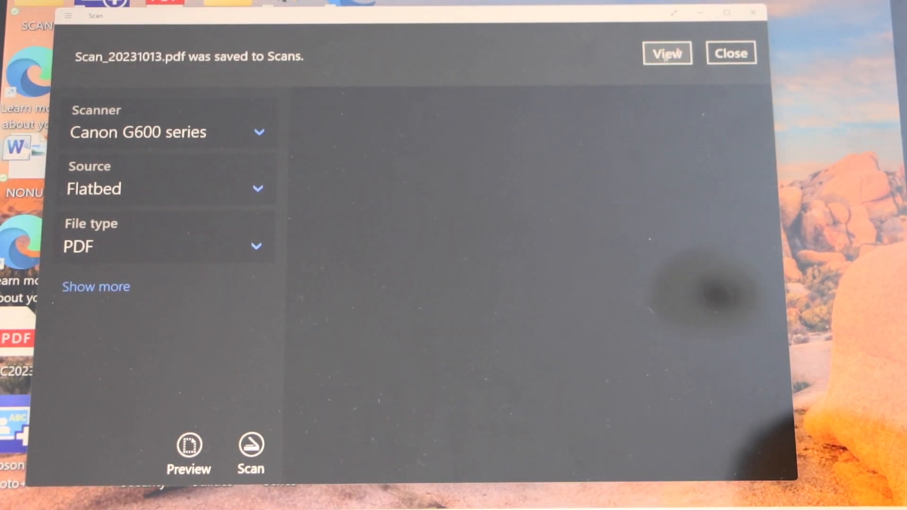
pyautogui.click(666, 53)
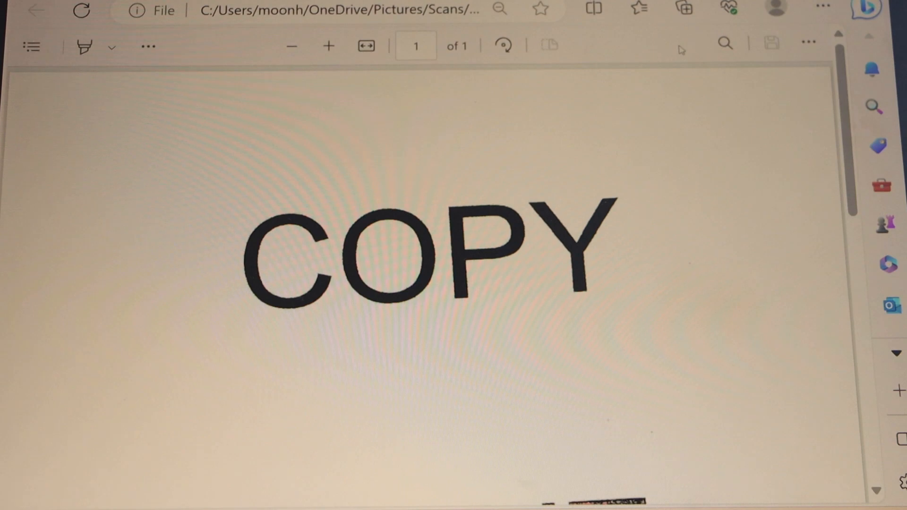